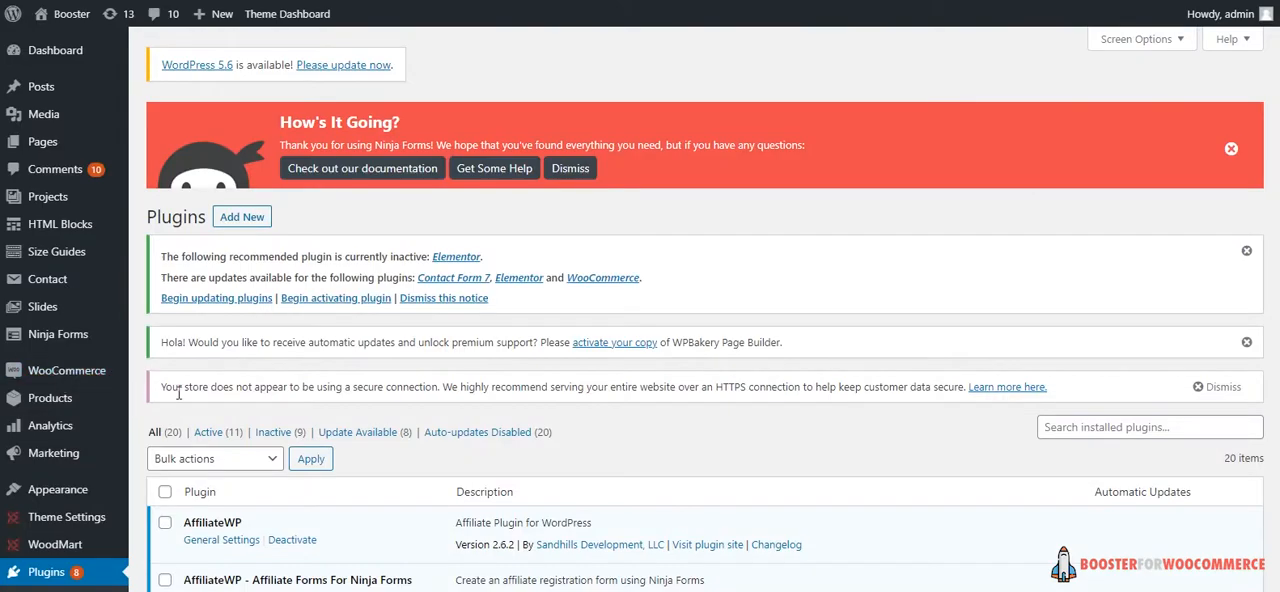
Open the Settings of Booster Plus for WooCommerce from the plugins list
scroll(down, 3)
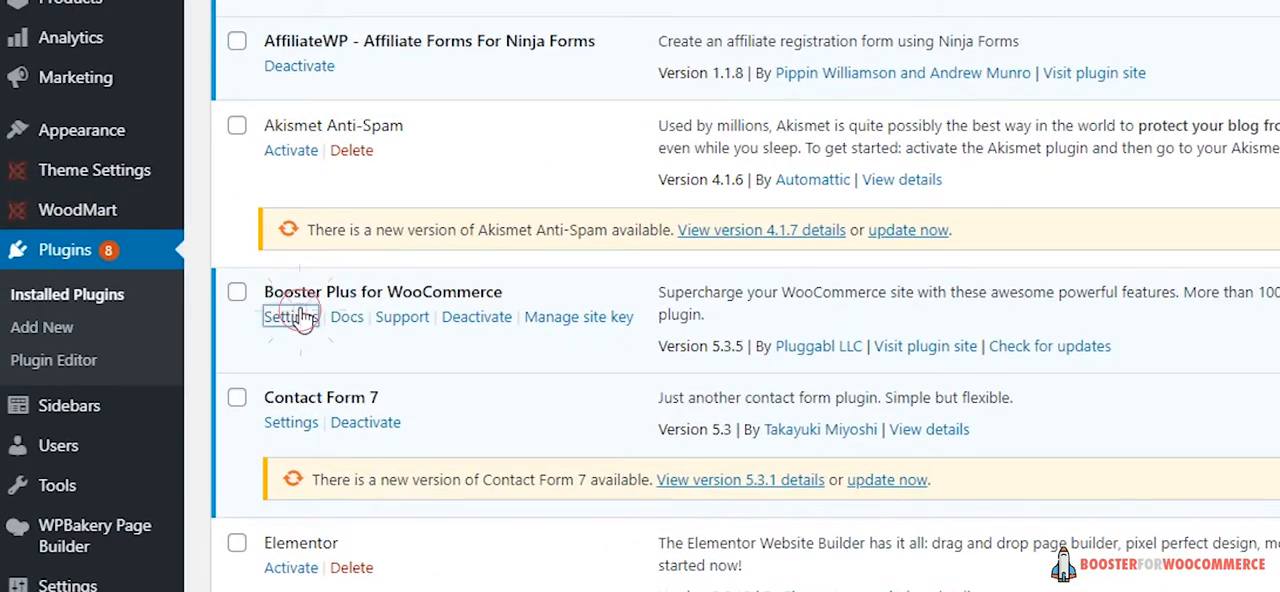
click(291, 316)
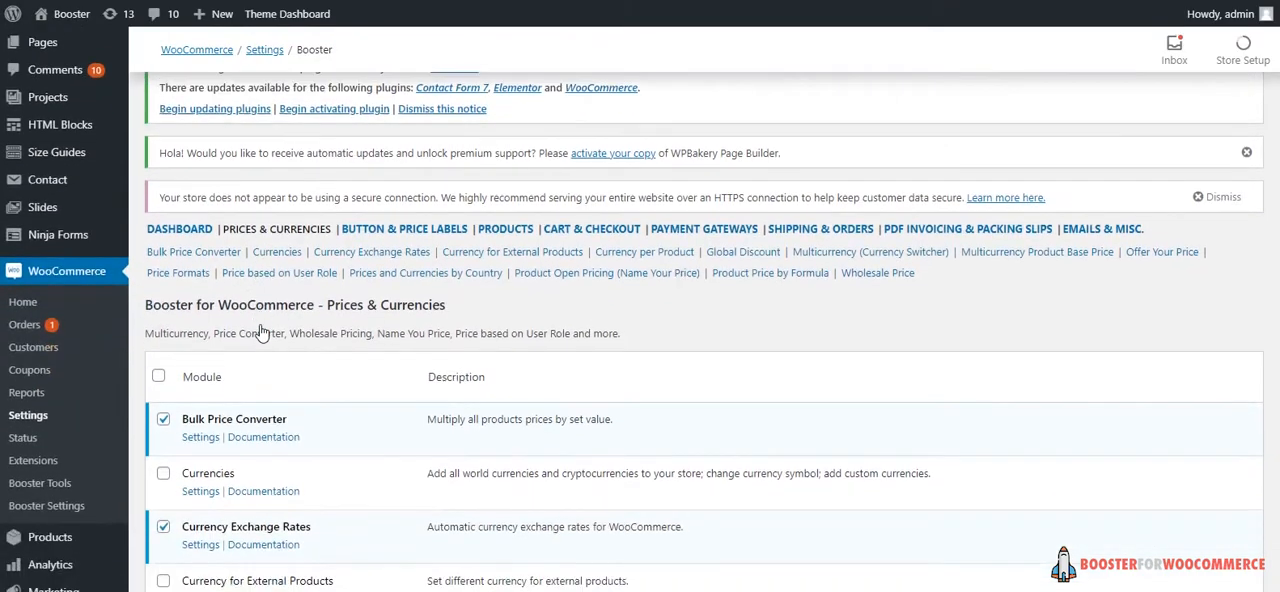
Scroll the Prices & Currencies modules to Multicurrency Product Base Price and open its settings
scroll(down, 3)
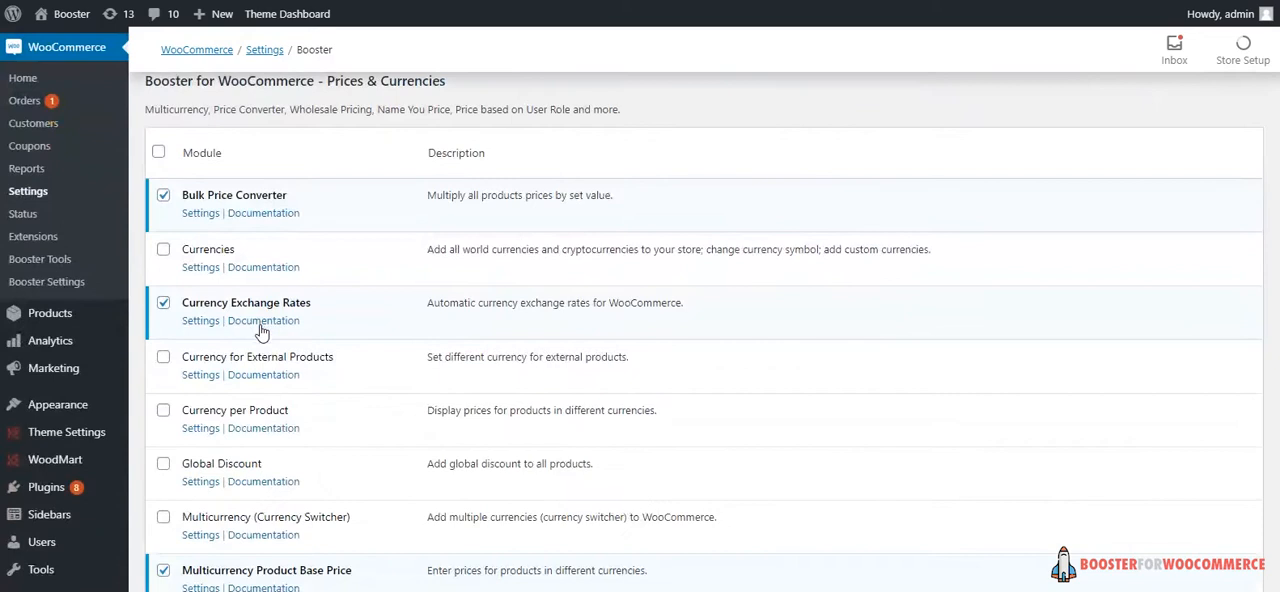
scroll(down, 3)
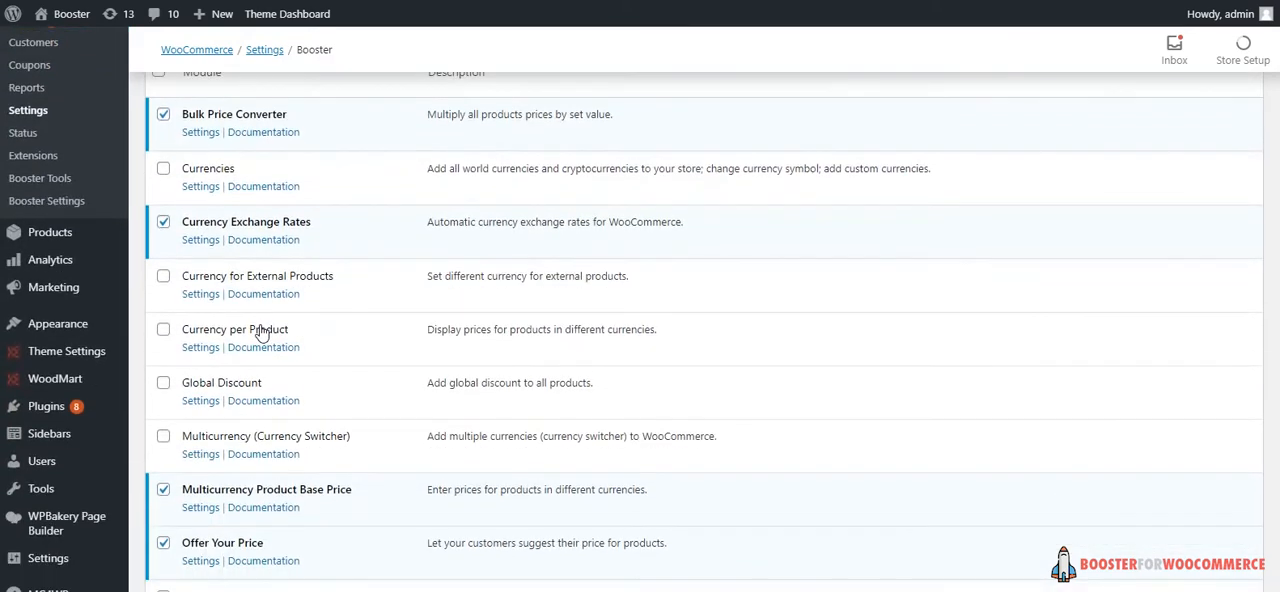
scroll(down, 3)
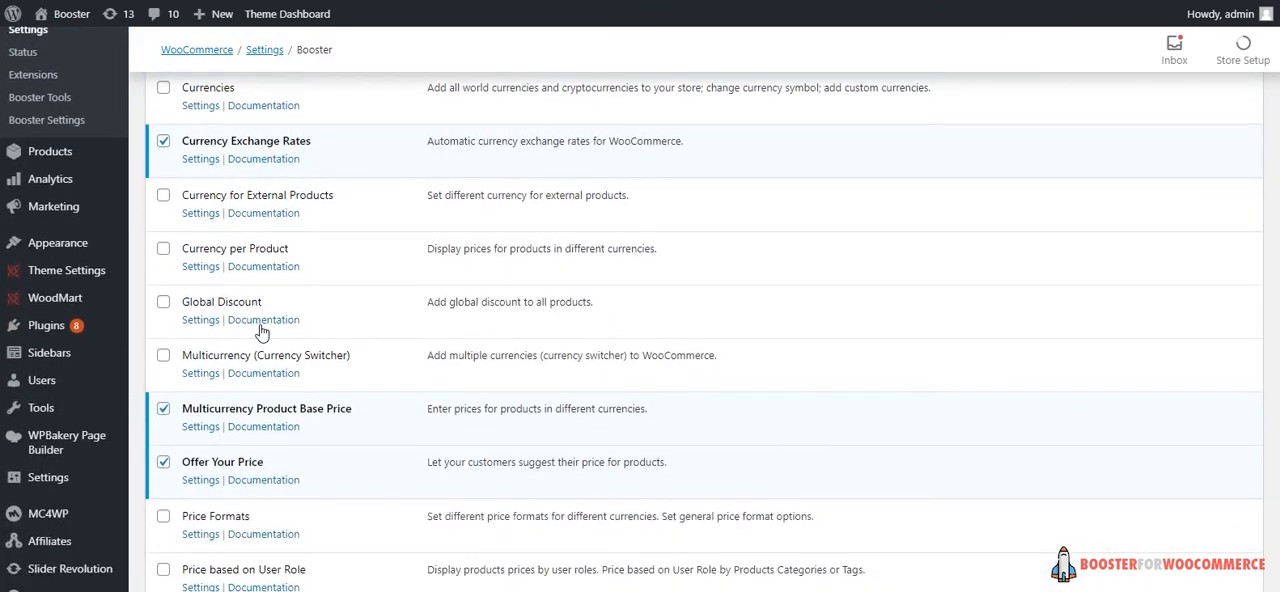
scroll(down, 3)
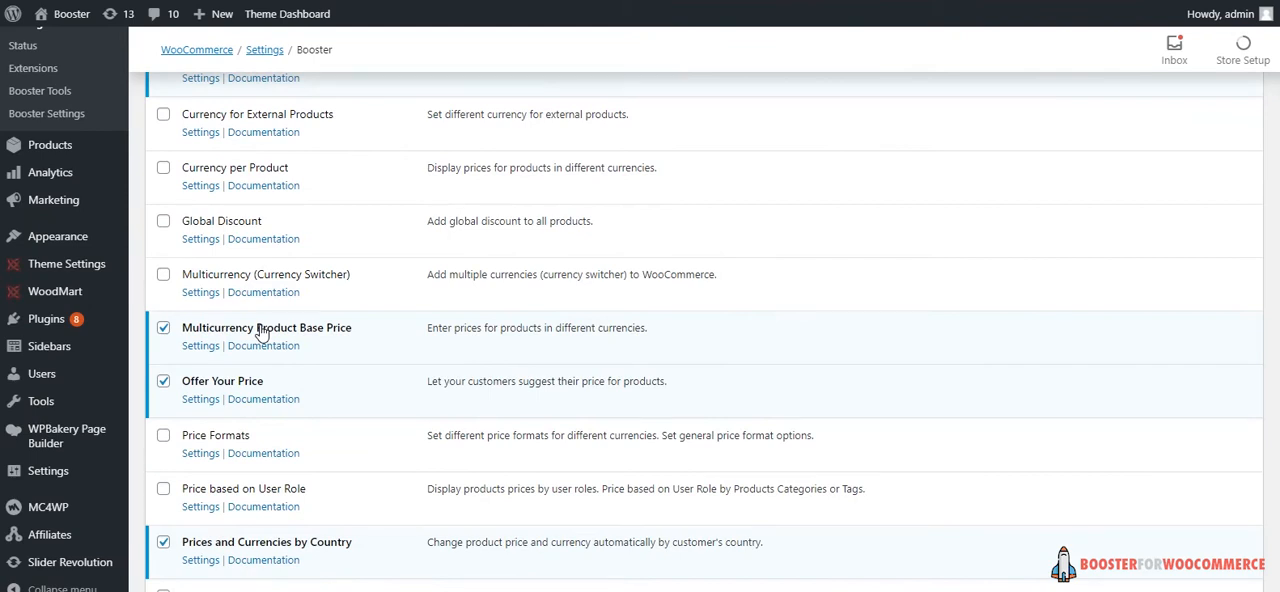
scroll(down, 3)
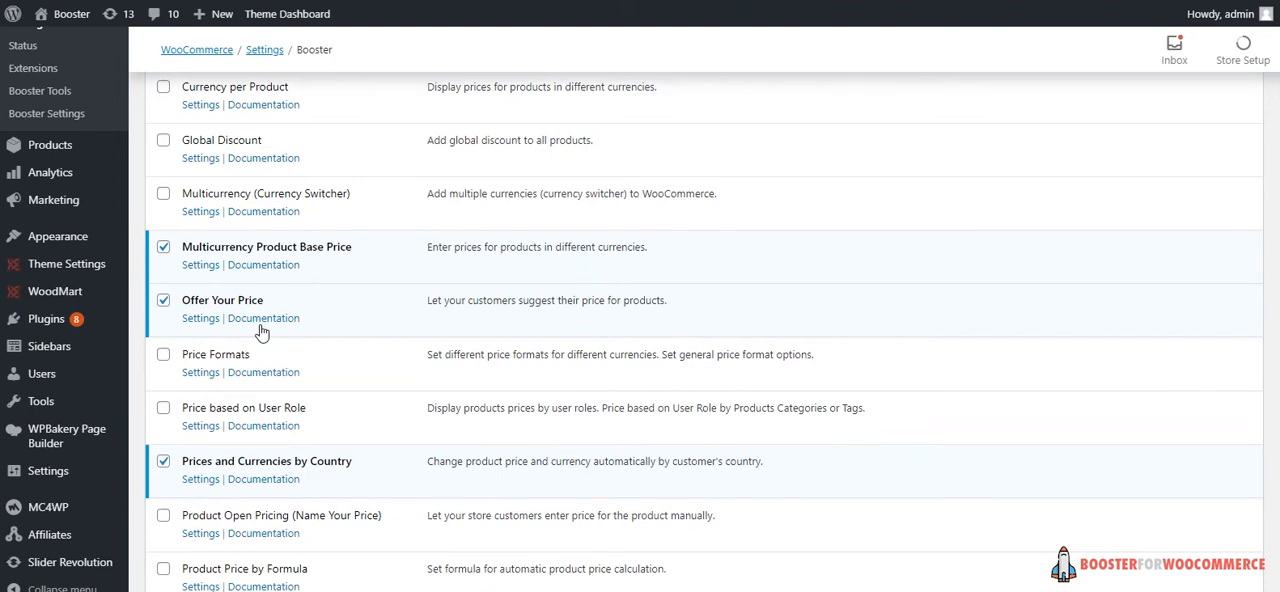
scroll(down, 3)
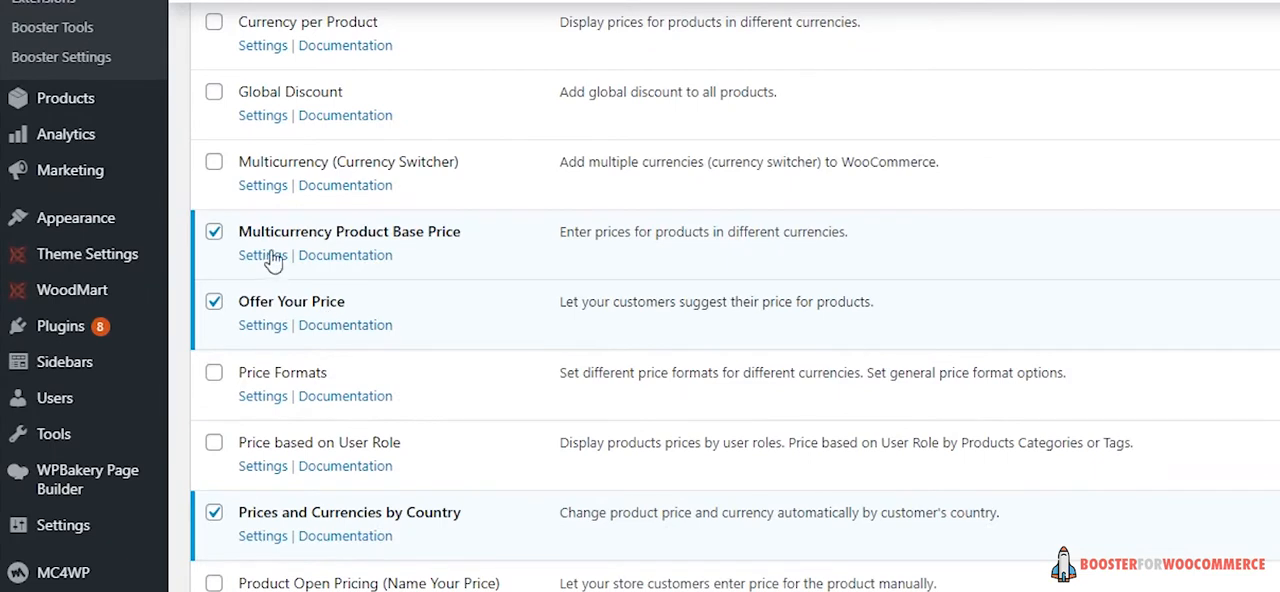
scroll(down, 3)
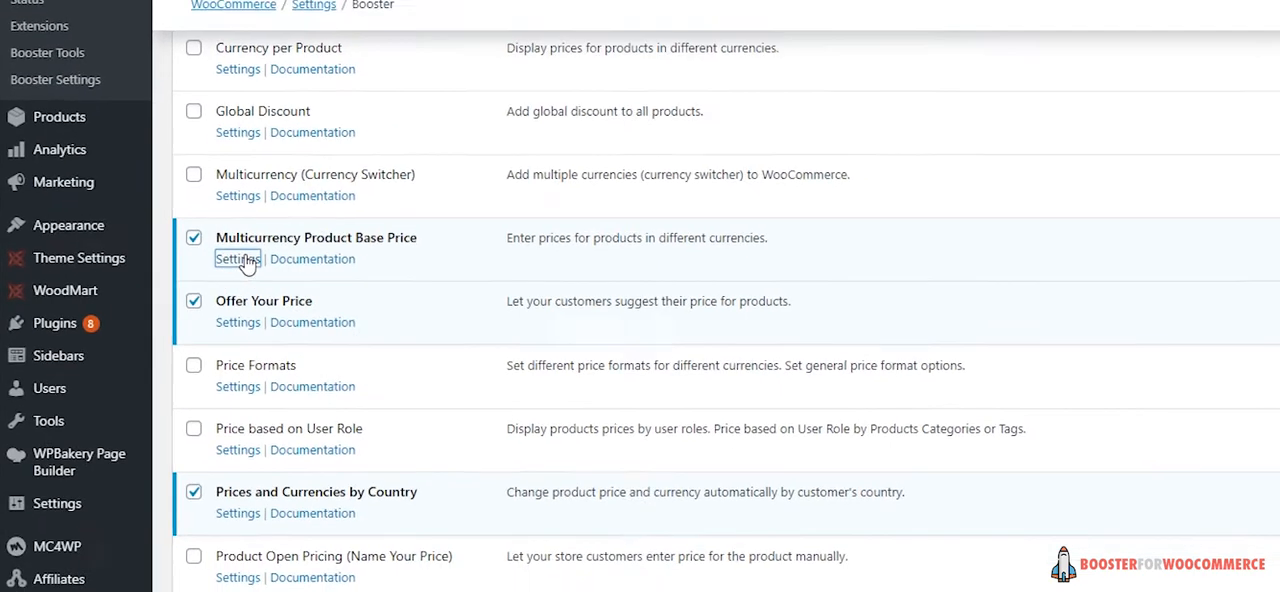
click(237, 259)
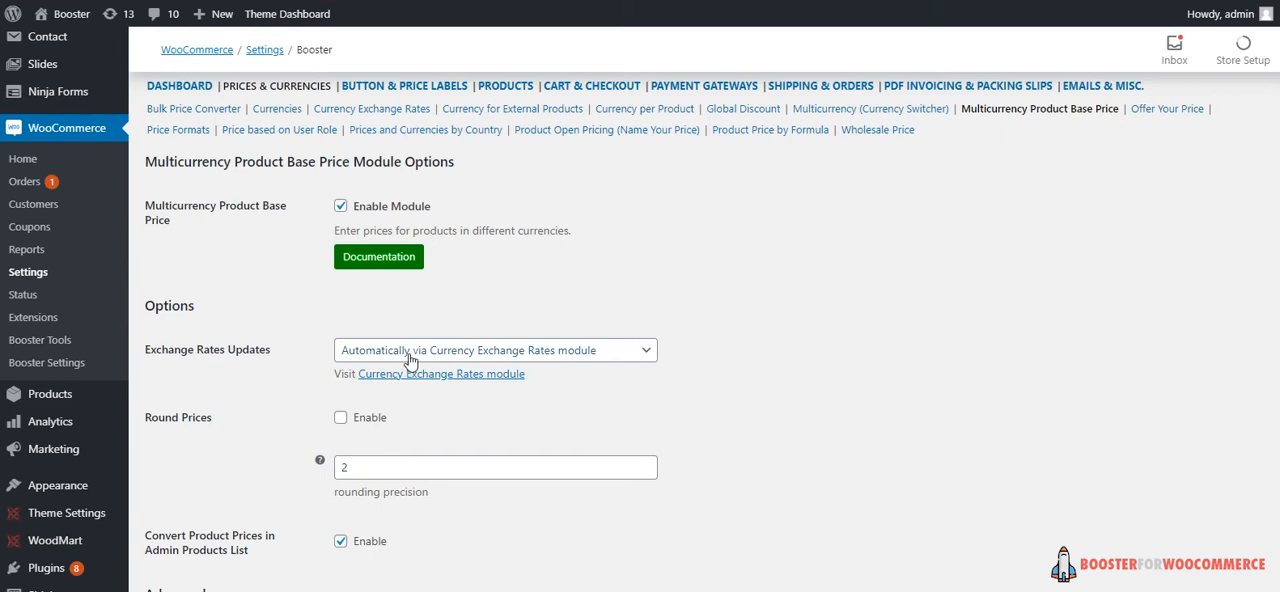
click(495, 350)
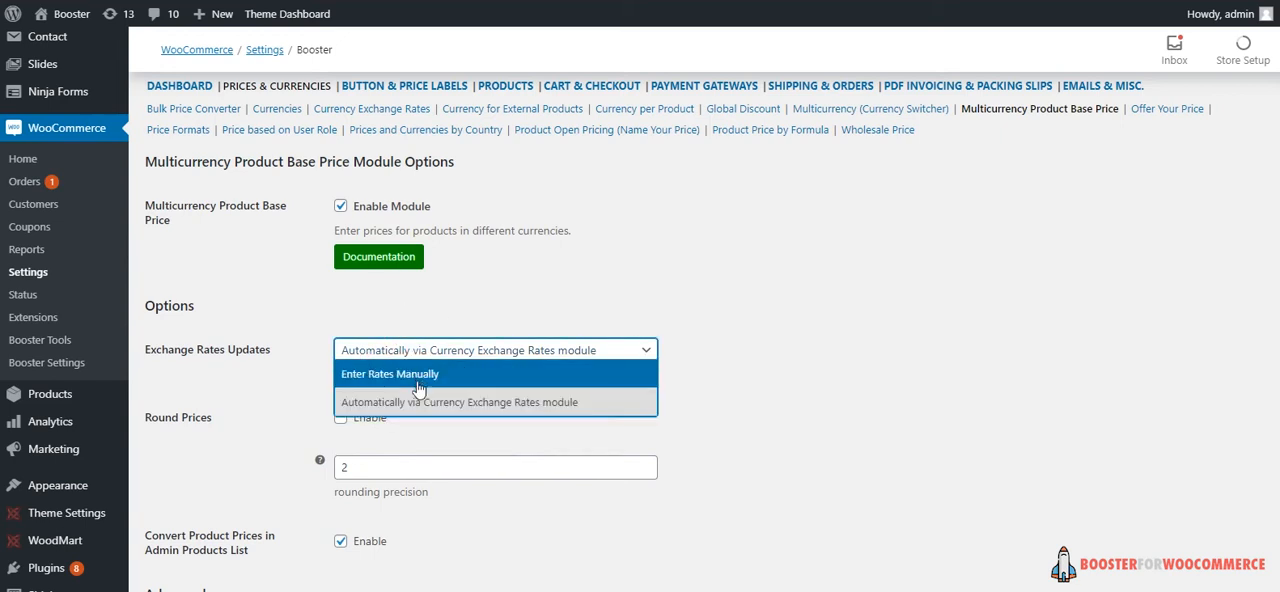
click(459, 402)
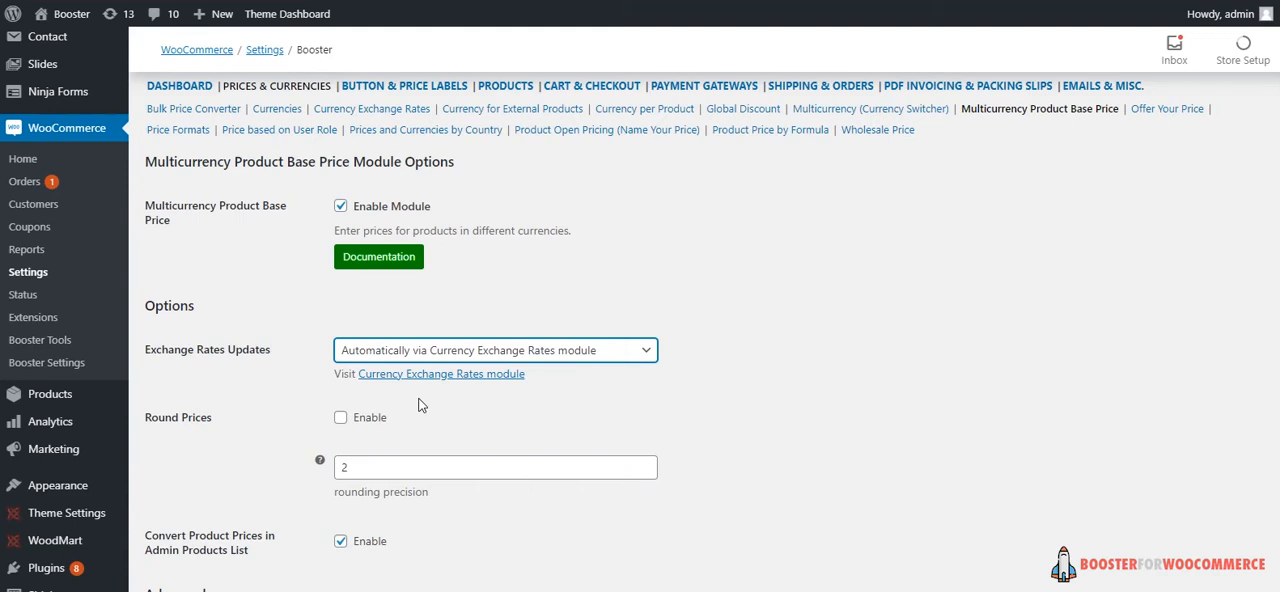
scroll(down, 3)
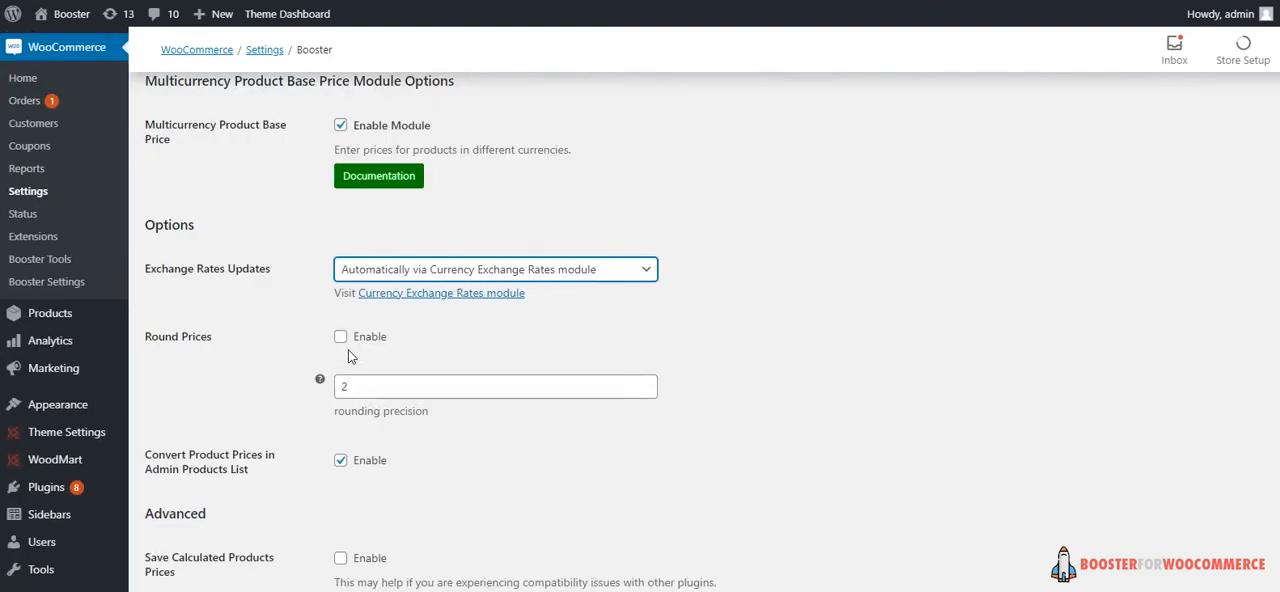
mouse_move(318, 342)
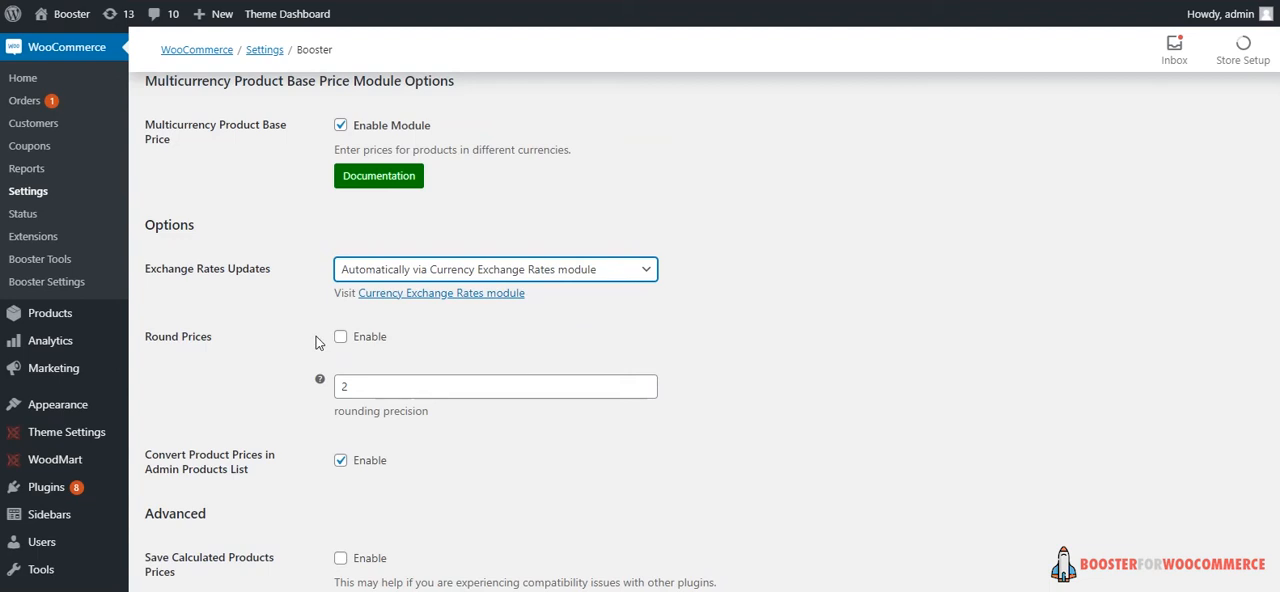
mouse_move(373, 347)
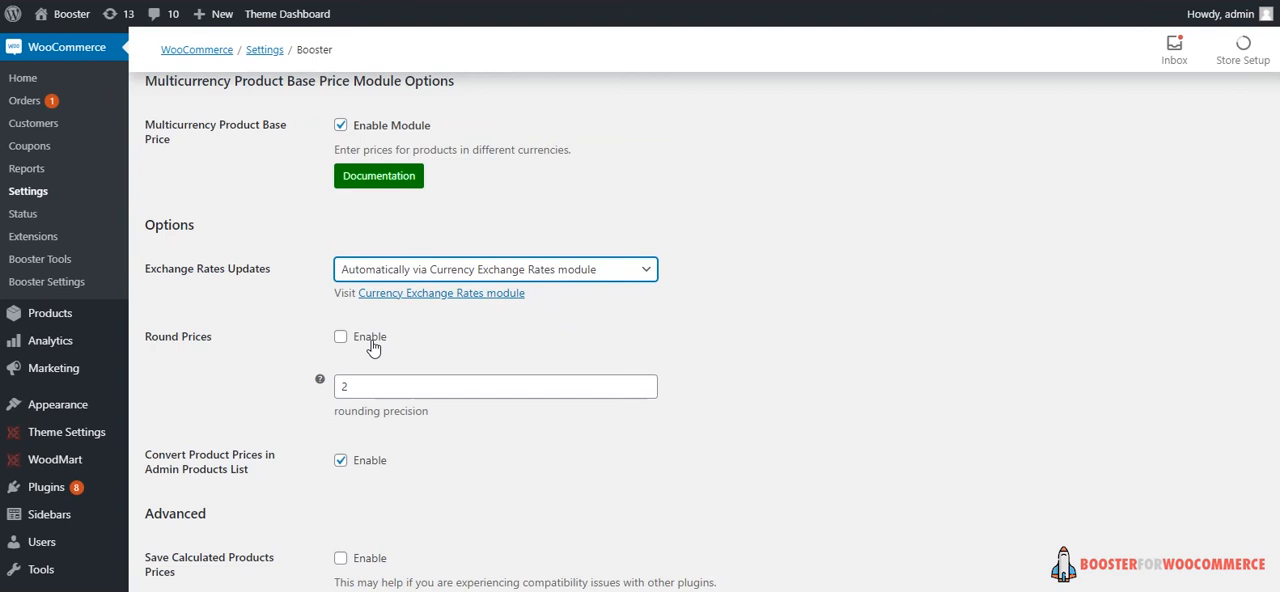
scroll(down, 3)
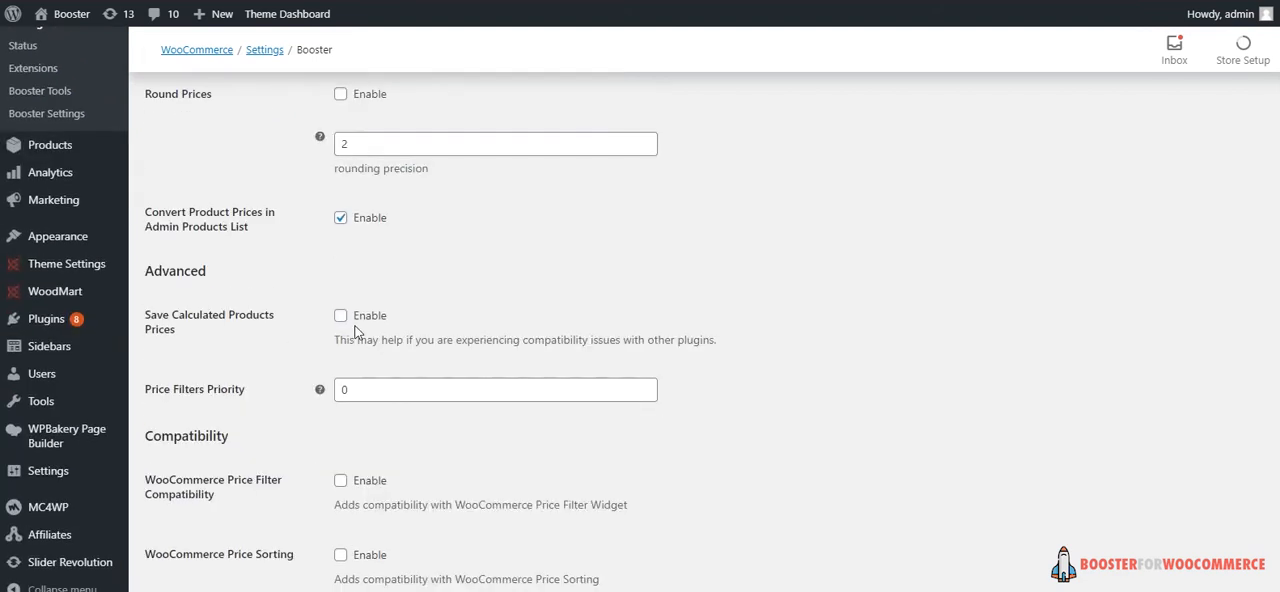
scroll(down, 3)
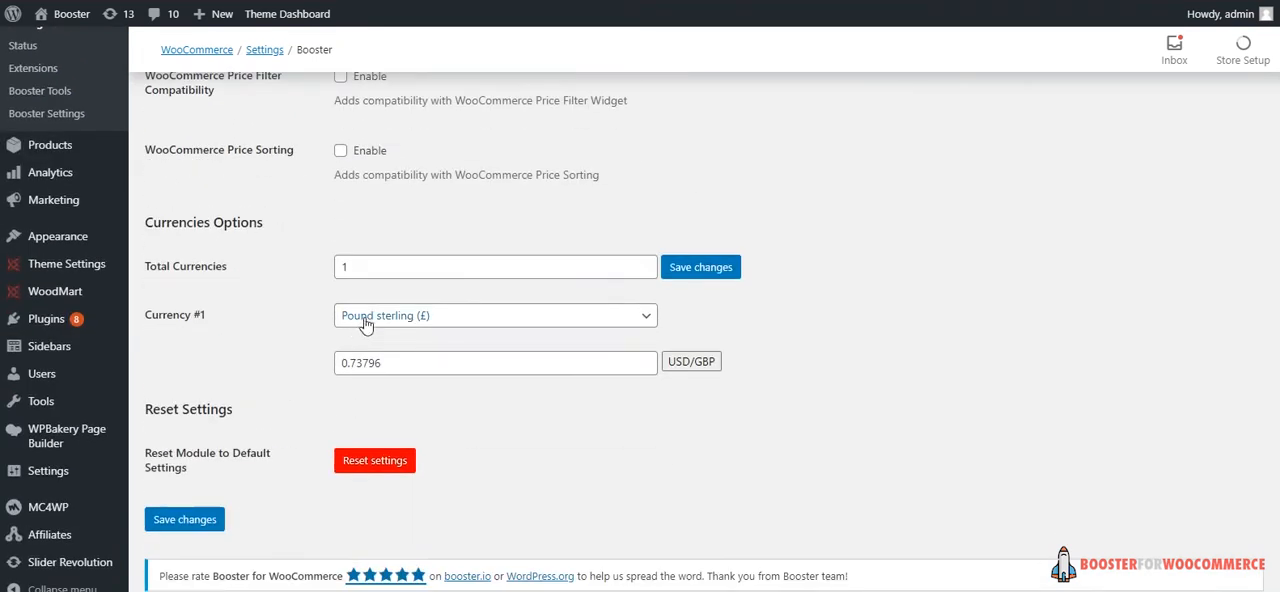
click(494, 315)
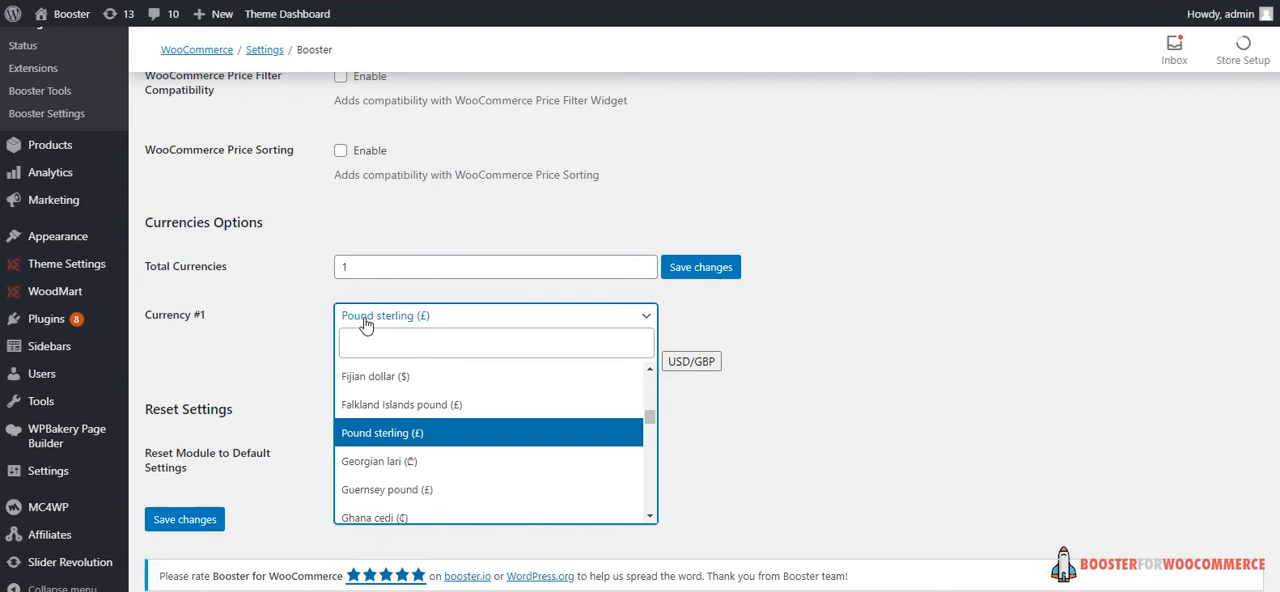
mouse_move(400, 404)
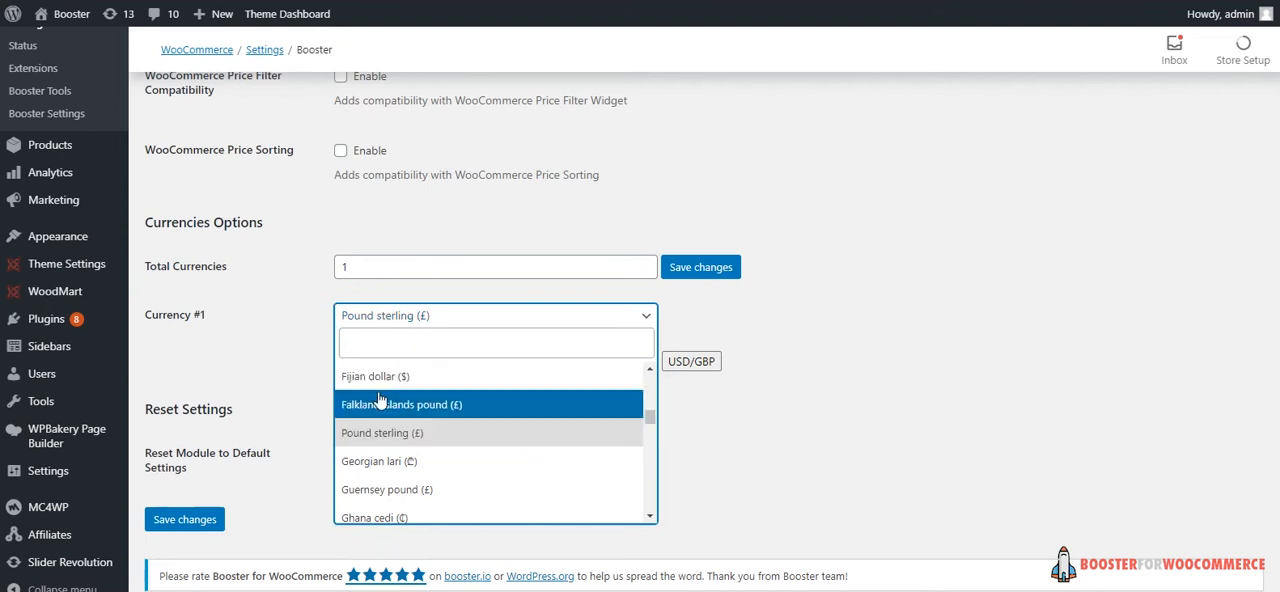
click(382, 432)
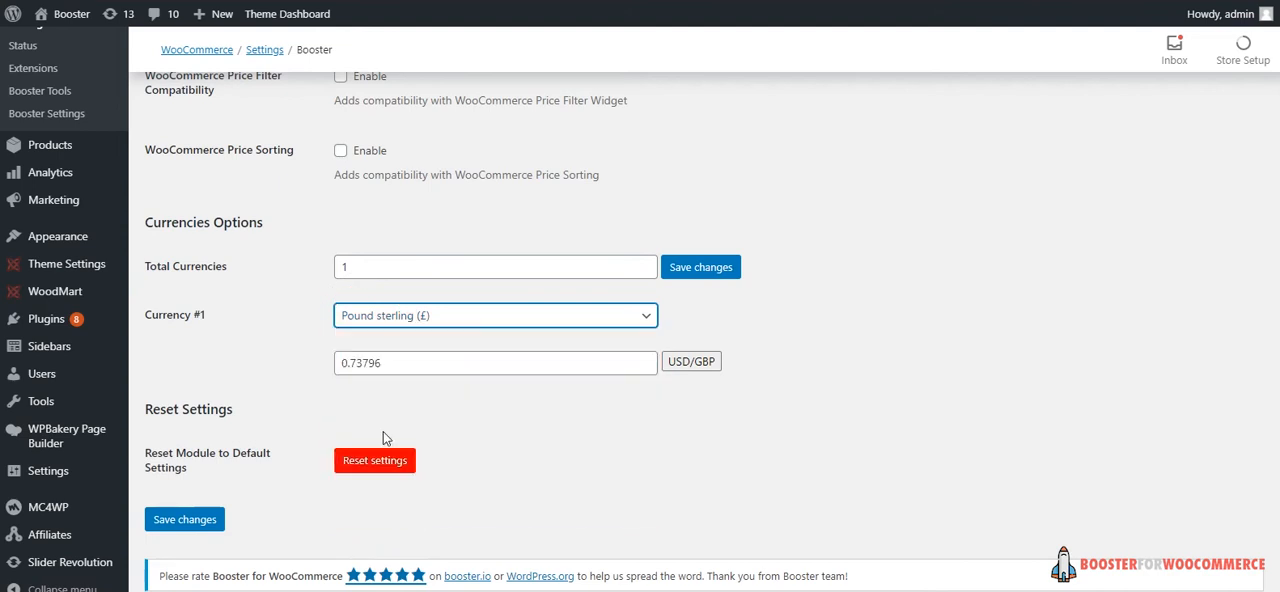